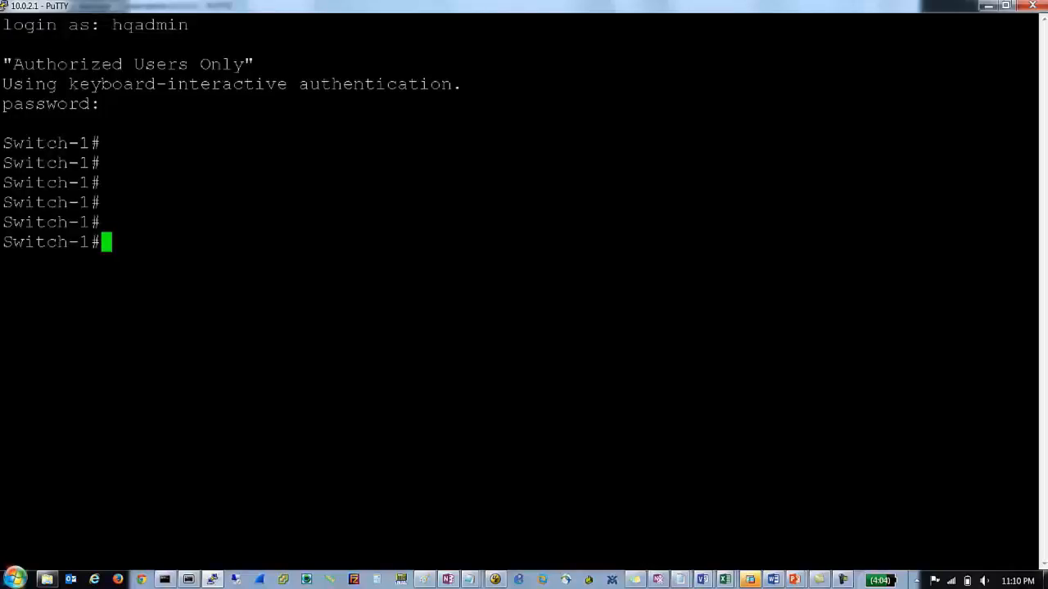
# Run 'sh mac a' and page through the full MAC address table to its 63-address total
pyautogui.write('sh mac a')
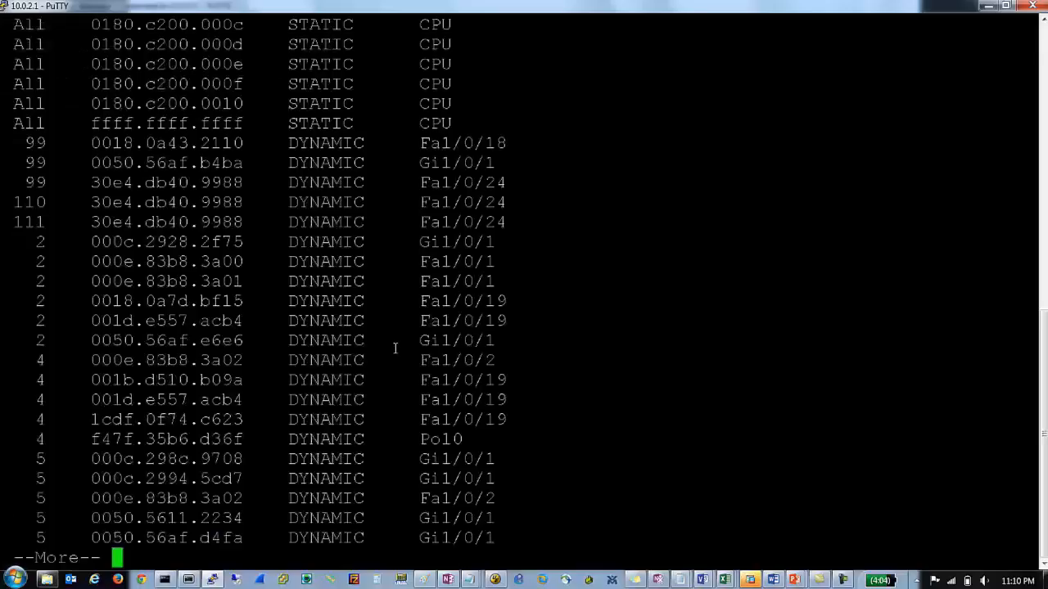
pyautogui.moveTo(123, 243)
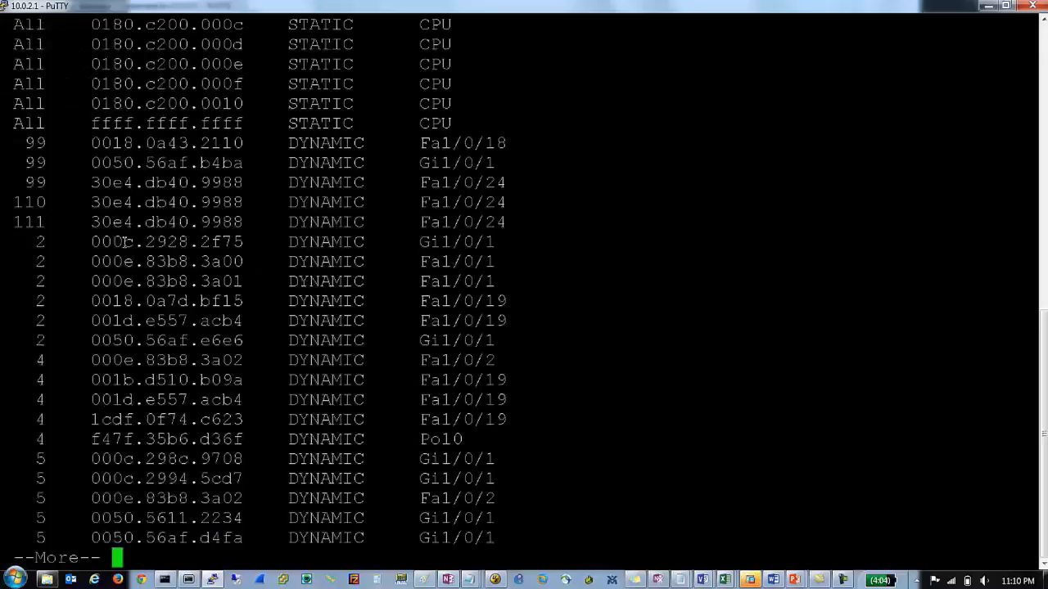
pyautogui.doubleClick(325, 242)
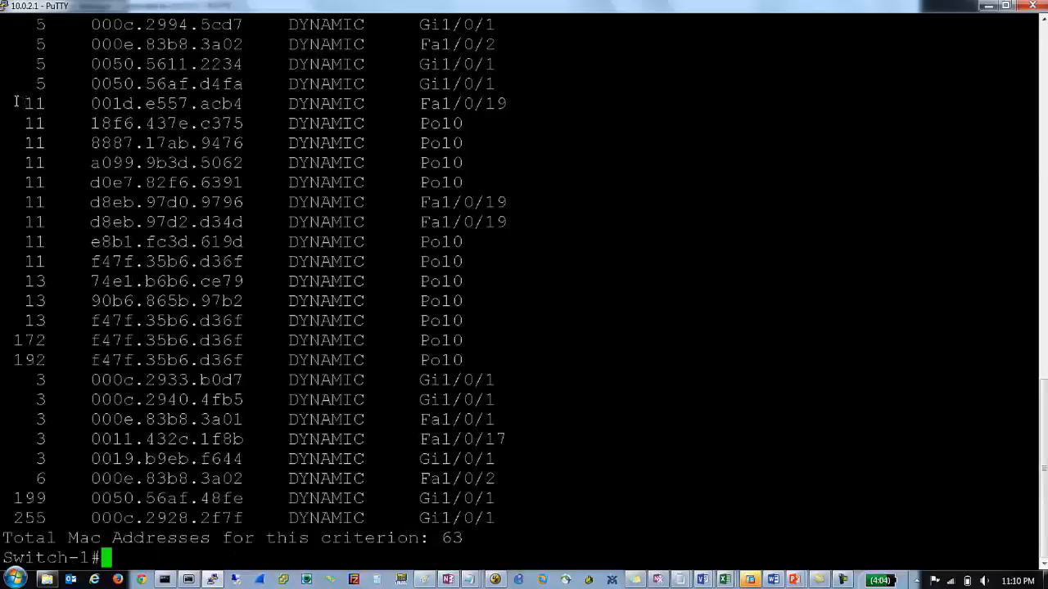
pyautogui.moveTo(16, 103); pyautogui.dragTo(549, 192)
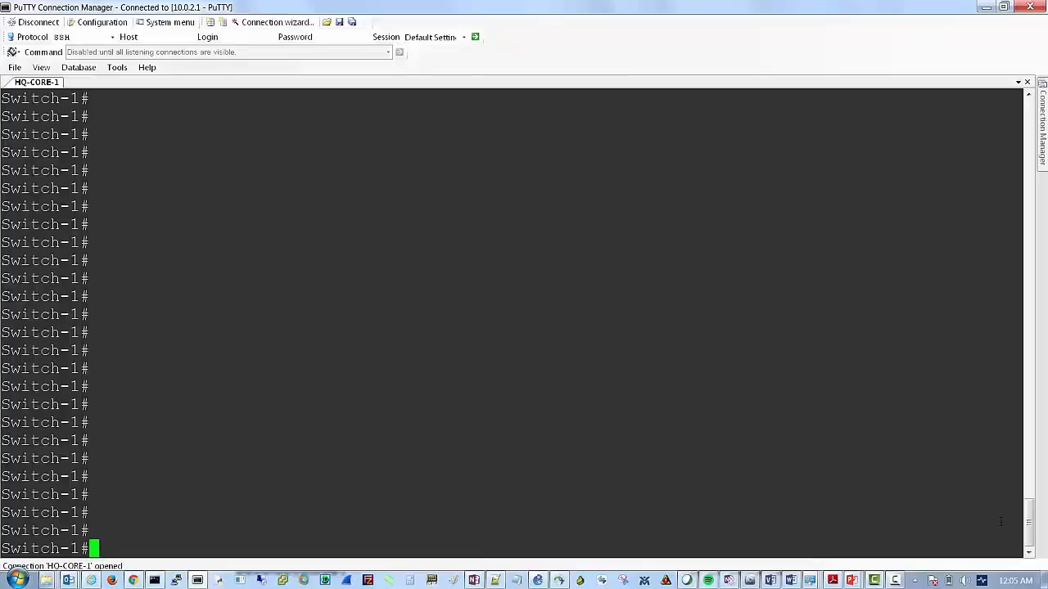
# Run 'show vlan' and scroll through the VLANs from default to Quarantine
pyautogui.write('show')
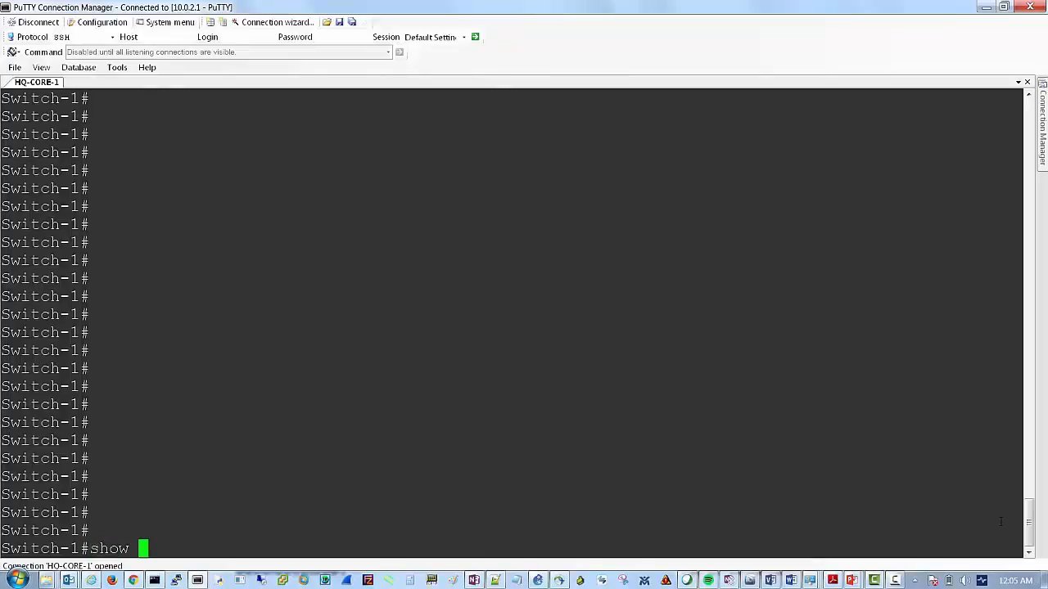
pyautogui.write('vlan')
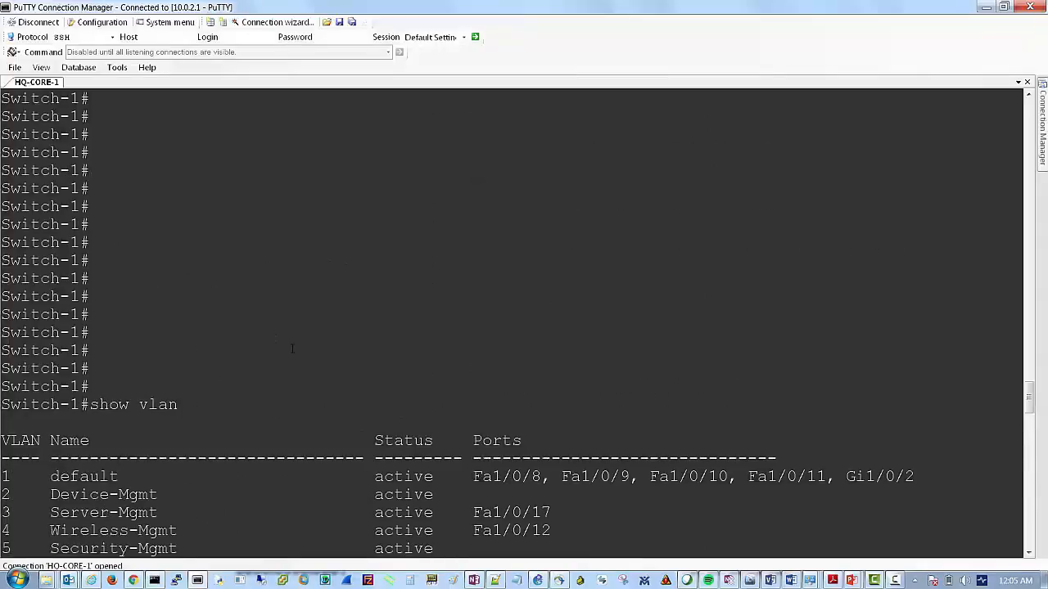
pyautogui.scroll(-3)
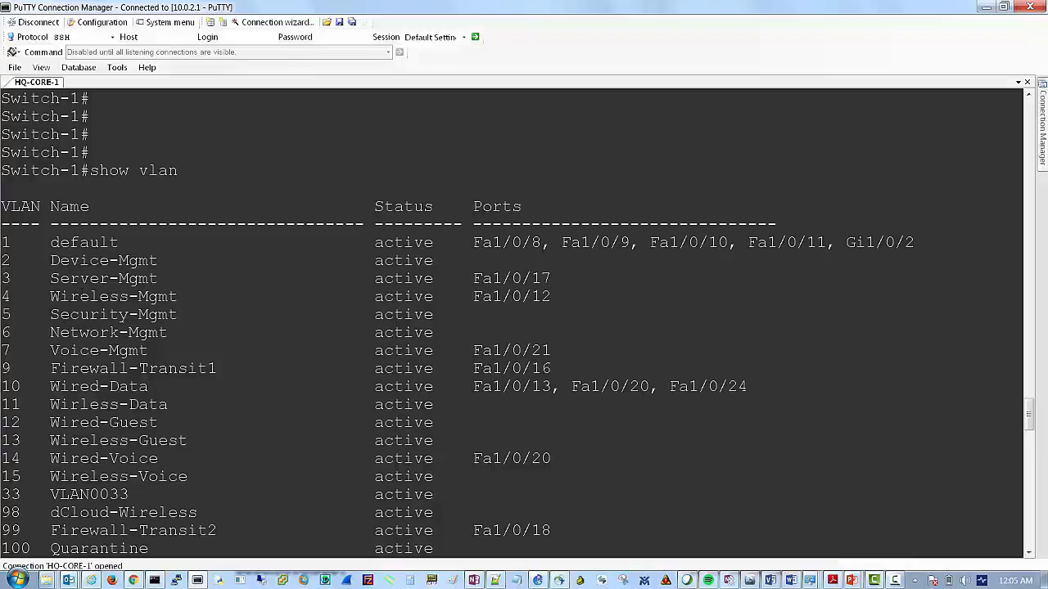
pyautogui.scroll(-3)
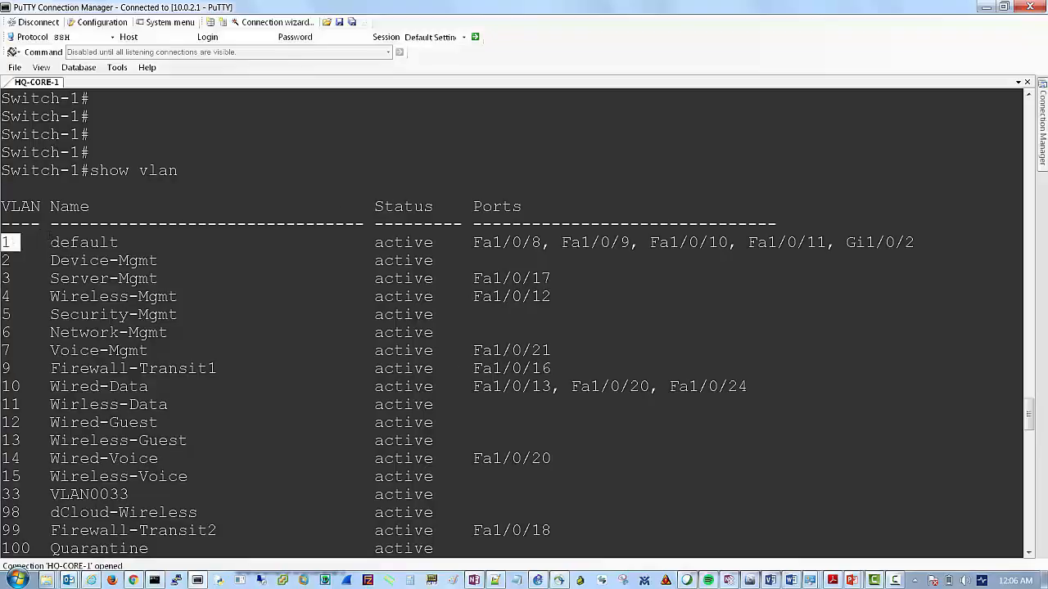
pyautogui.doubleClick(82, 242)
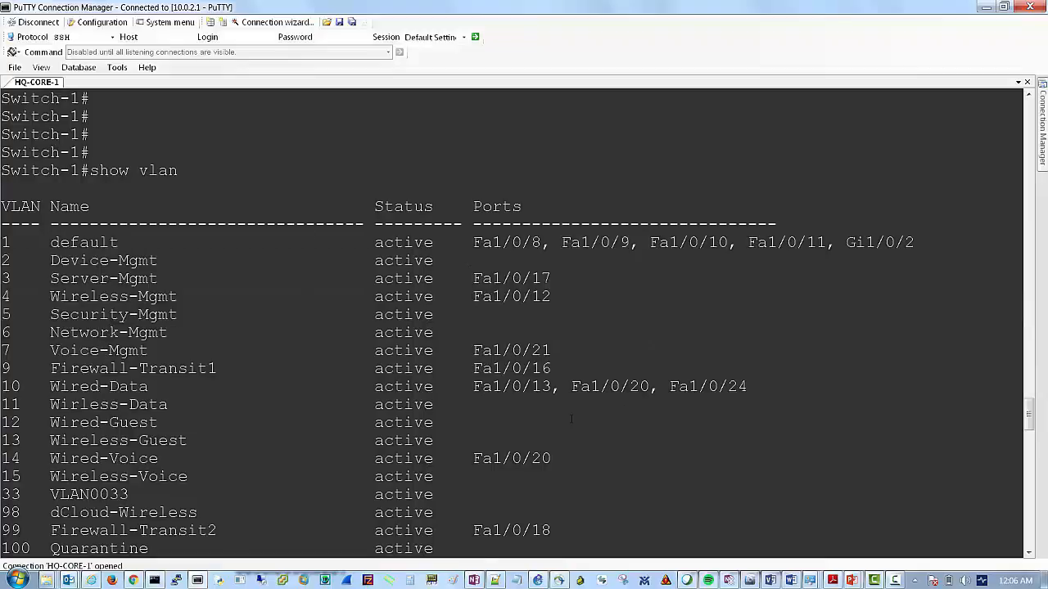
pyautogui.scroll(-3)
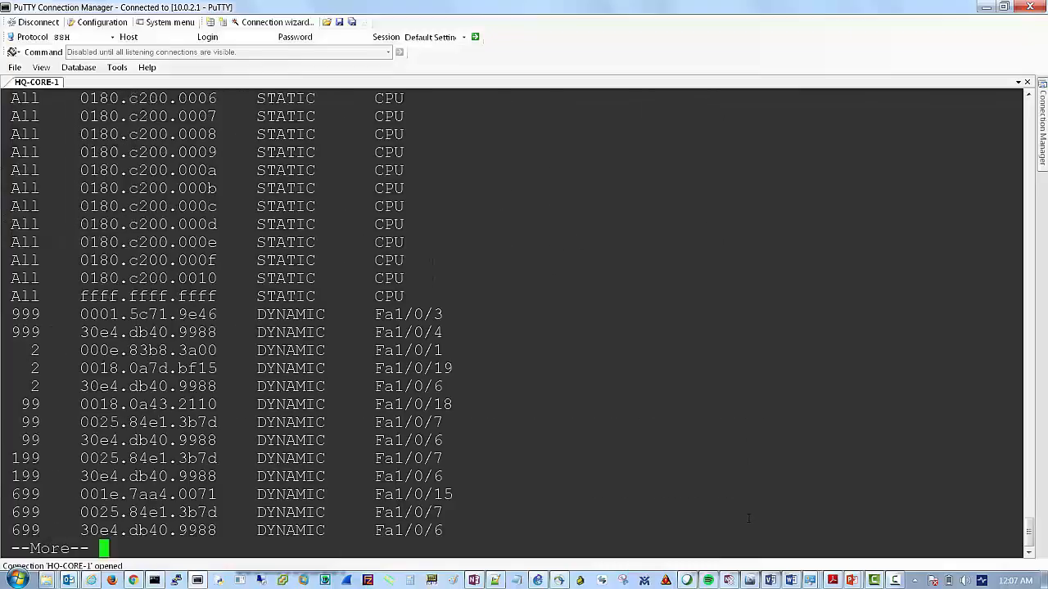
# Page the MAC address table past --More-- to its 65-address total and the Switch-1 prompt
pyautogui.press('space')
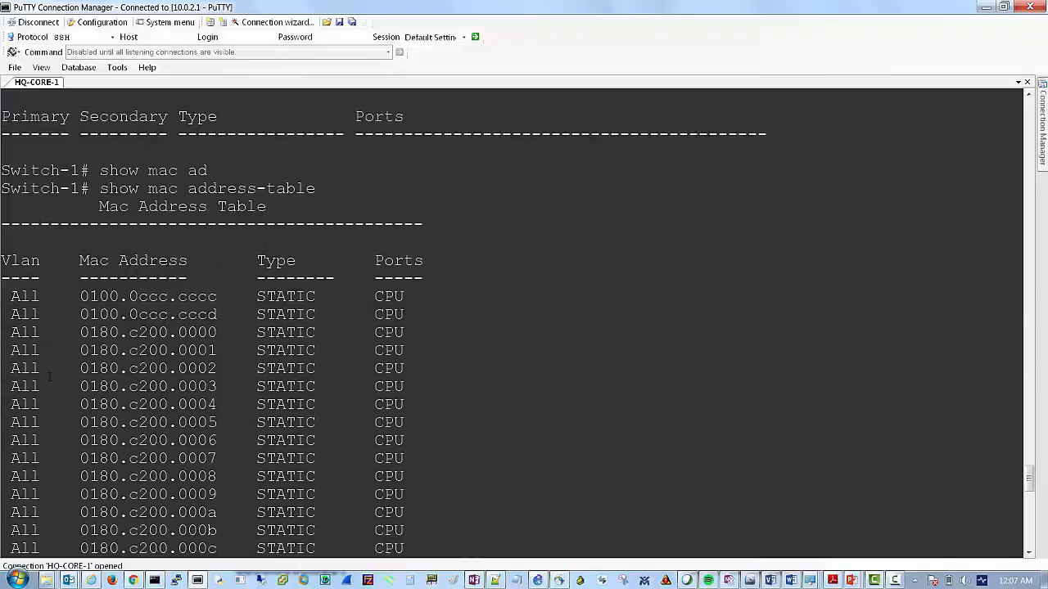
pyautogui.scroll(-3)
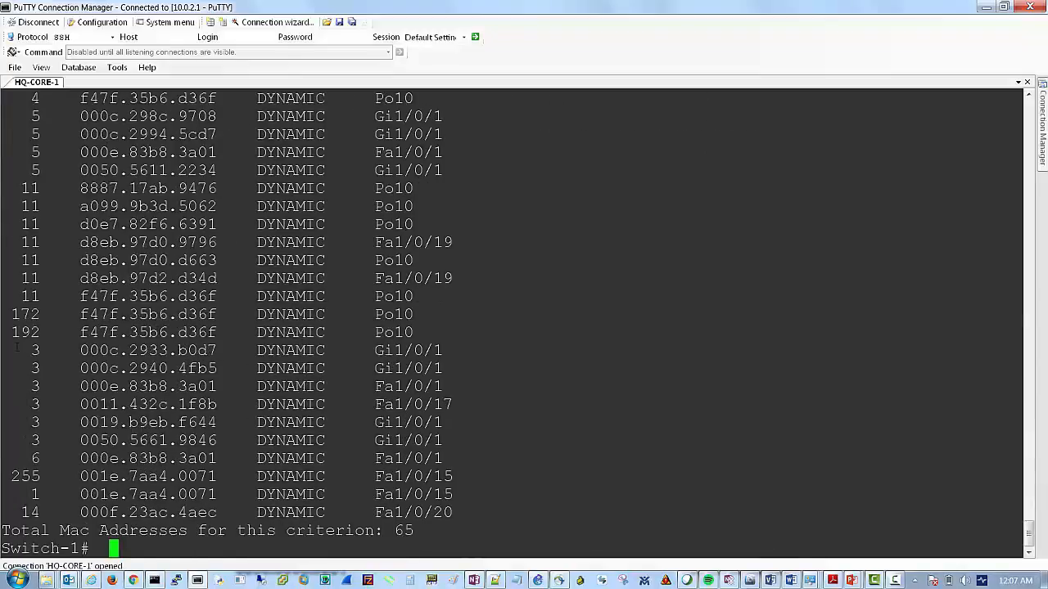
# Show the VLAN 3 MAC address table (26 addresses) and highlight its first four rows
pyautogui.write('show mac address-table')
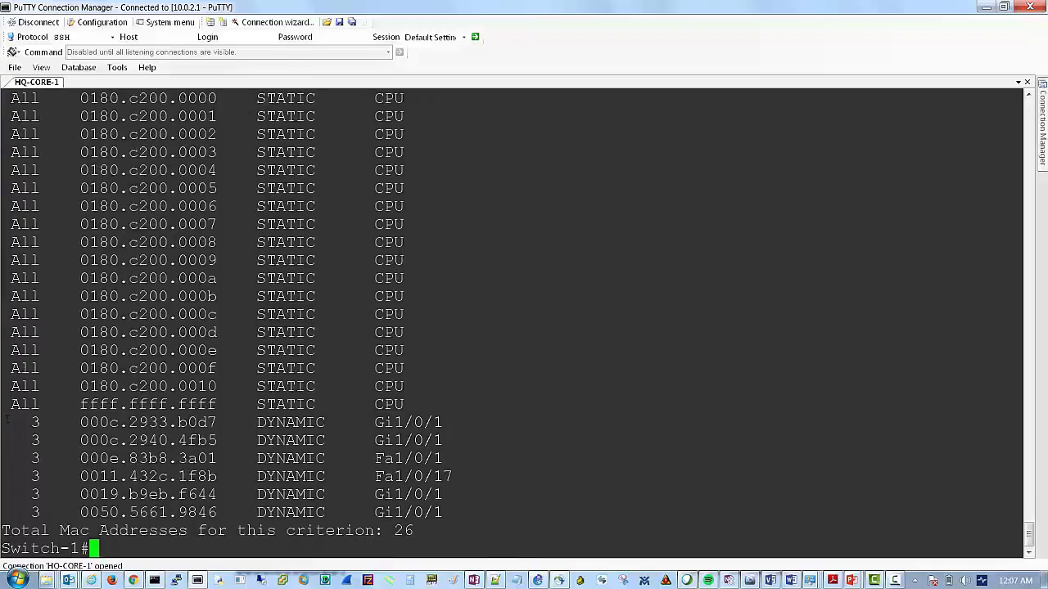
pyautogui.moveTo(80, 421); pyautogui.dragTo(484, 484)
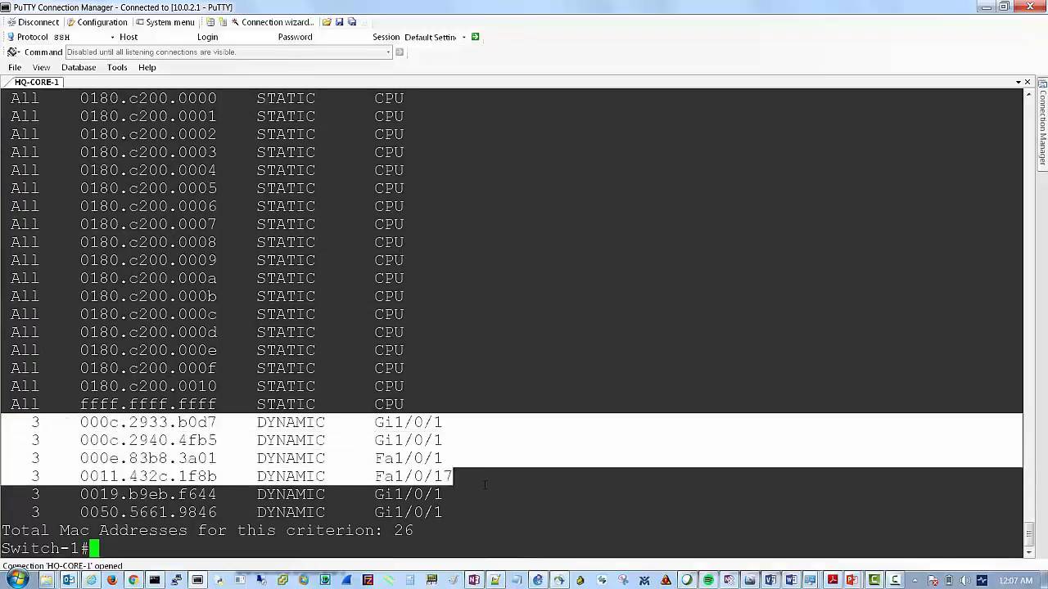